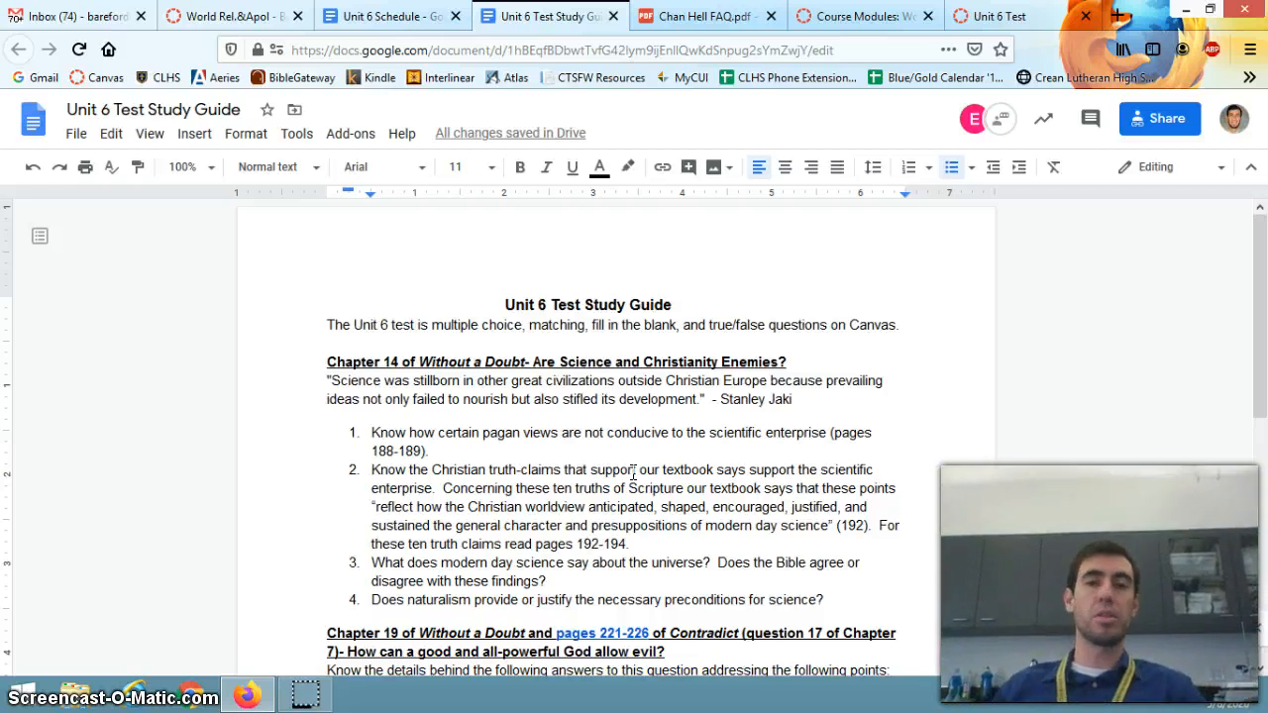
# Step: Scroll down and highlight the first four points about hell
pyautogui.scroll(-3)
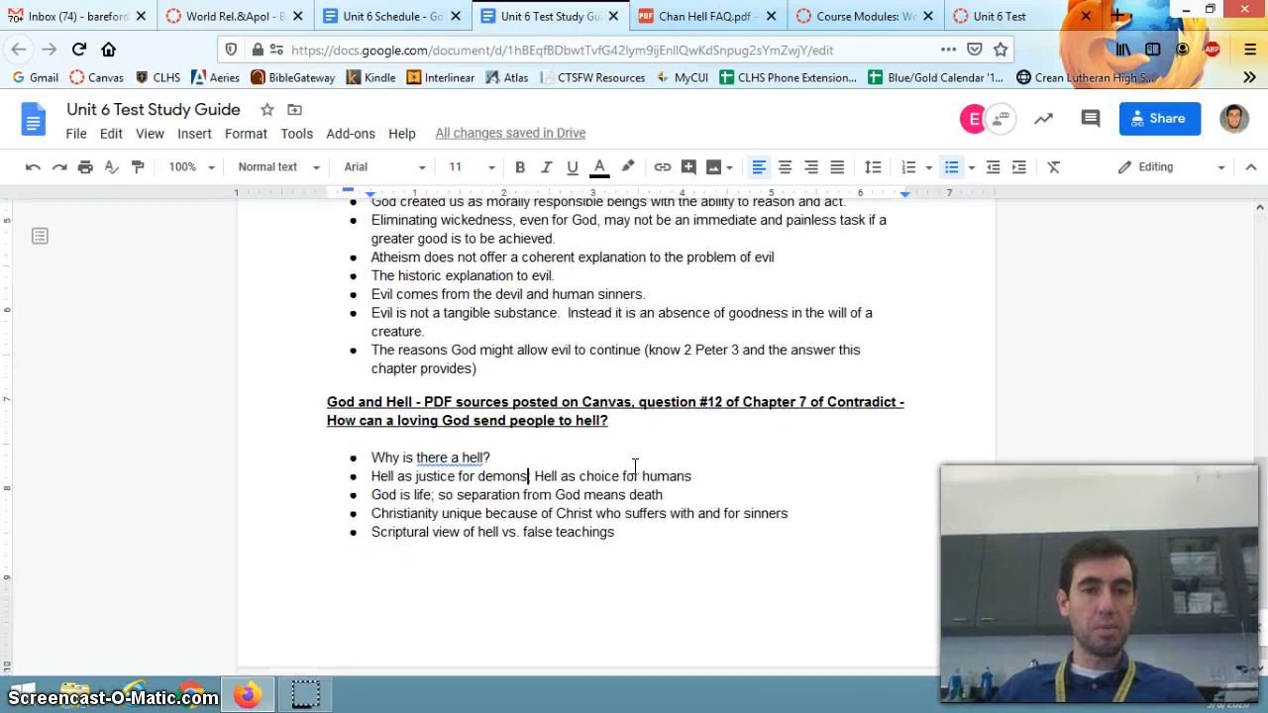
pyautogui.scroll(3)
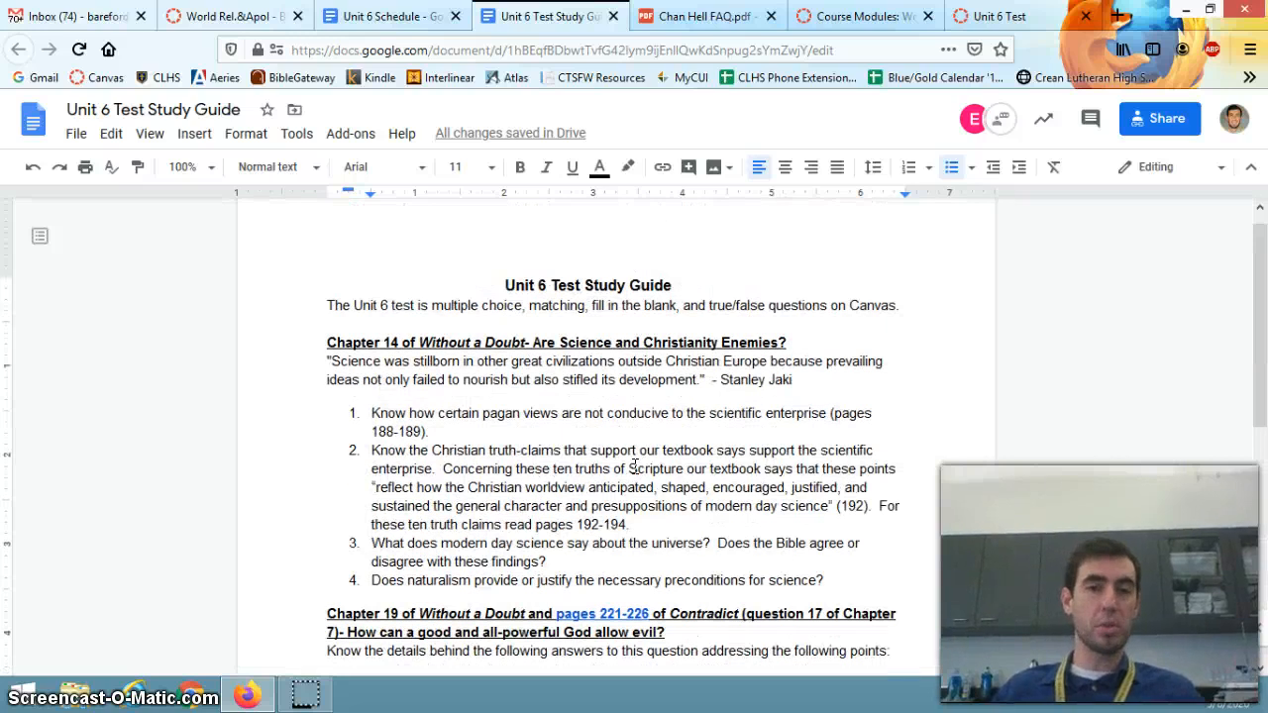
pyautogui.scroll(-3)
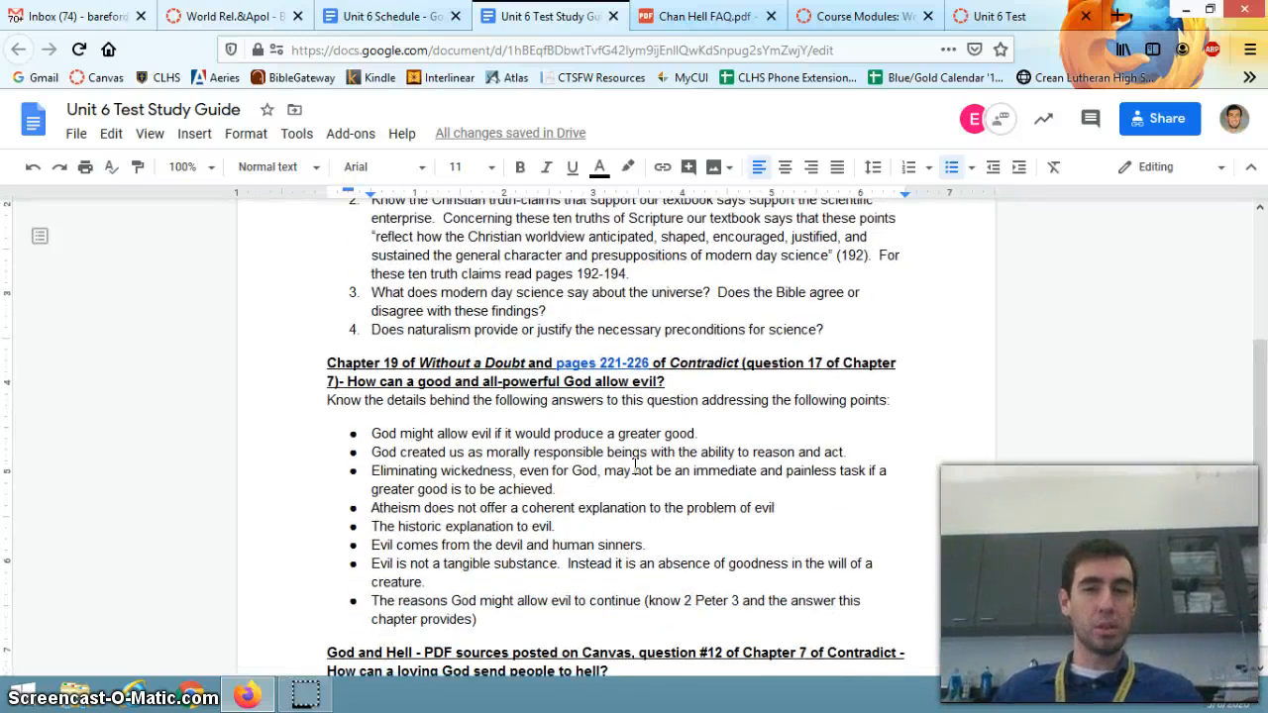
pyautogui.scroll(-3)
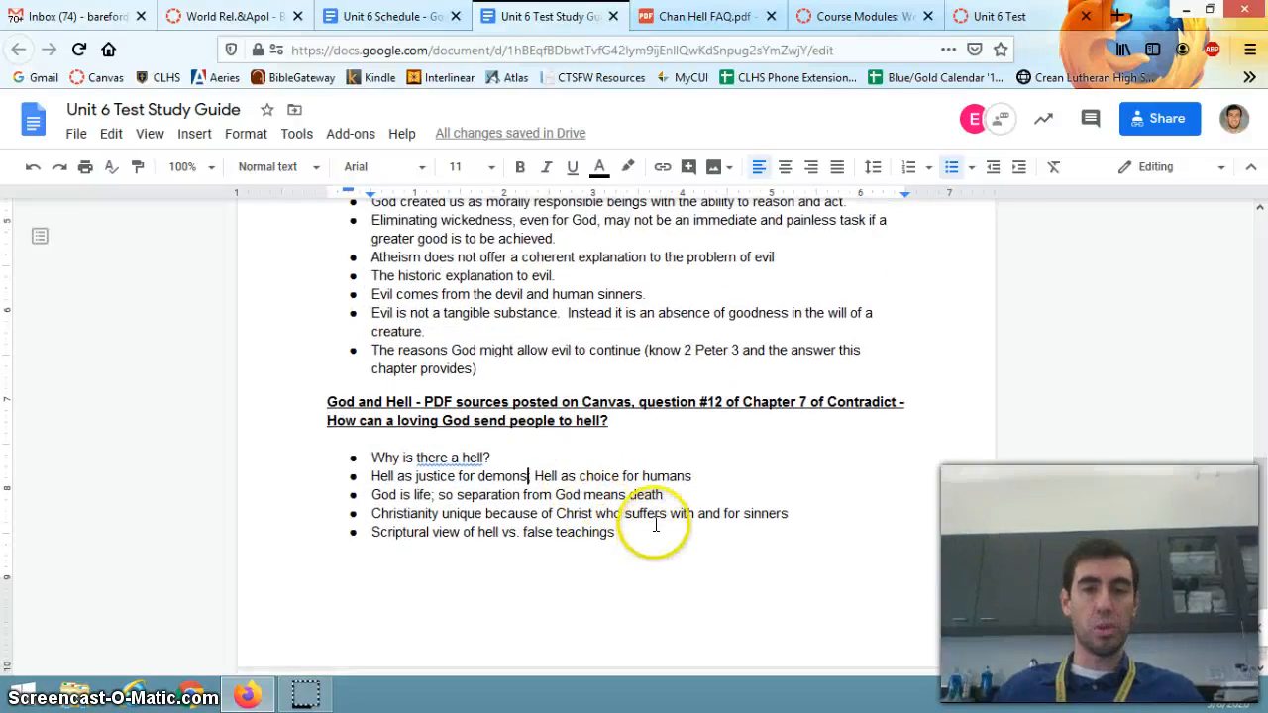
pyautogui.moveTo(370, 457); pyautogui.dragTo(668, 494)
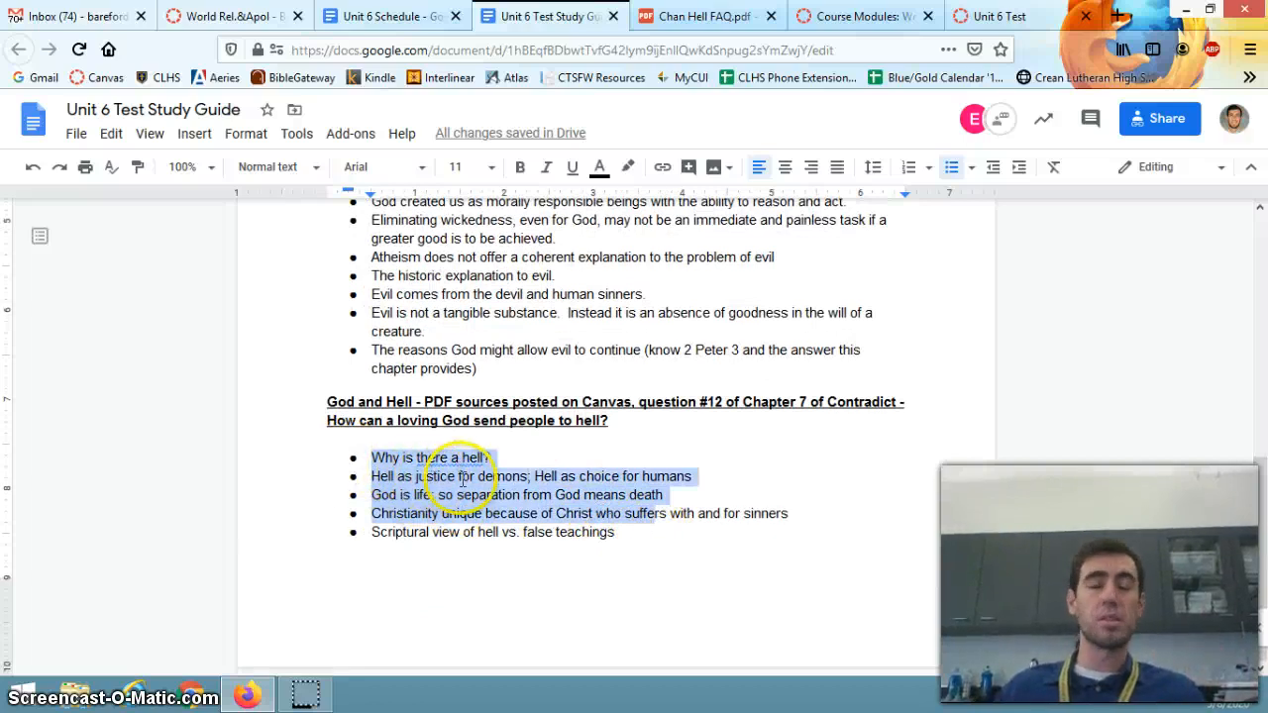
# Step: Scroll through the Chapter 19 problem-of-evil bullets down to the God and Hell heading
pyautogui.scroll(3)
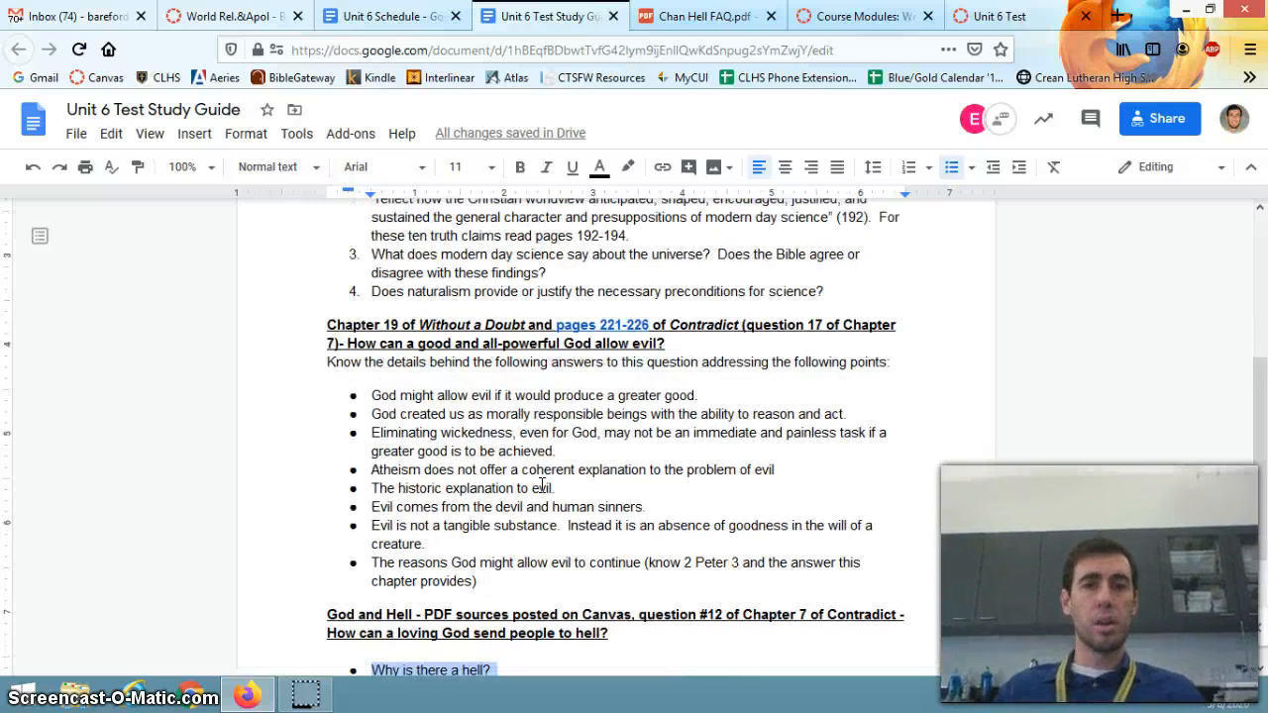
pyautogui.scroll(3)
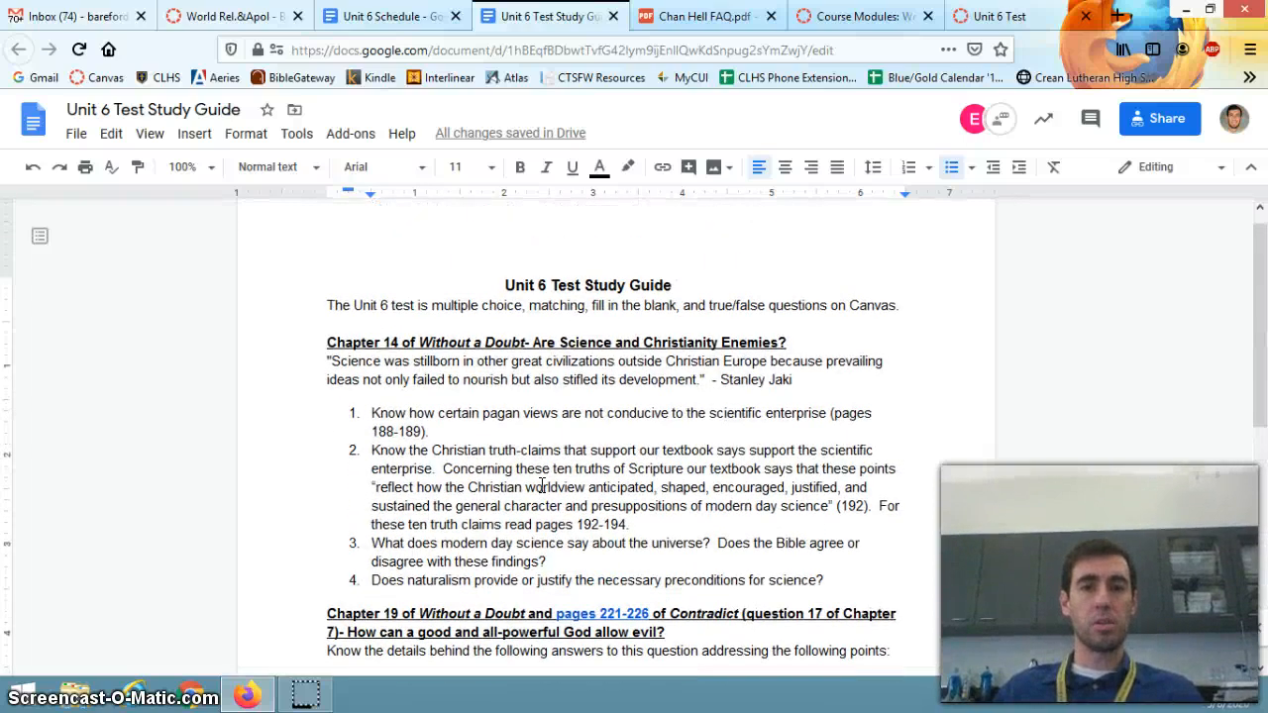
pyautogui.scroll(-3)
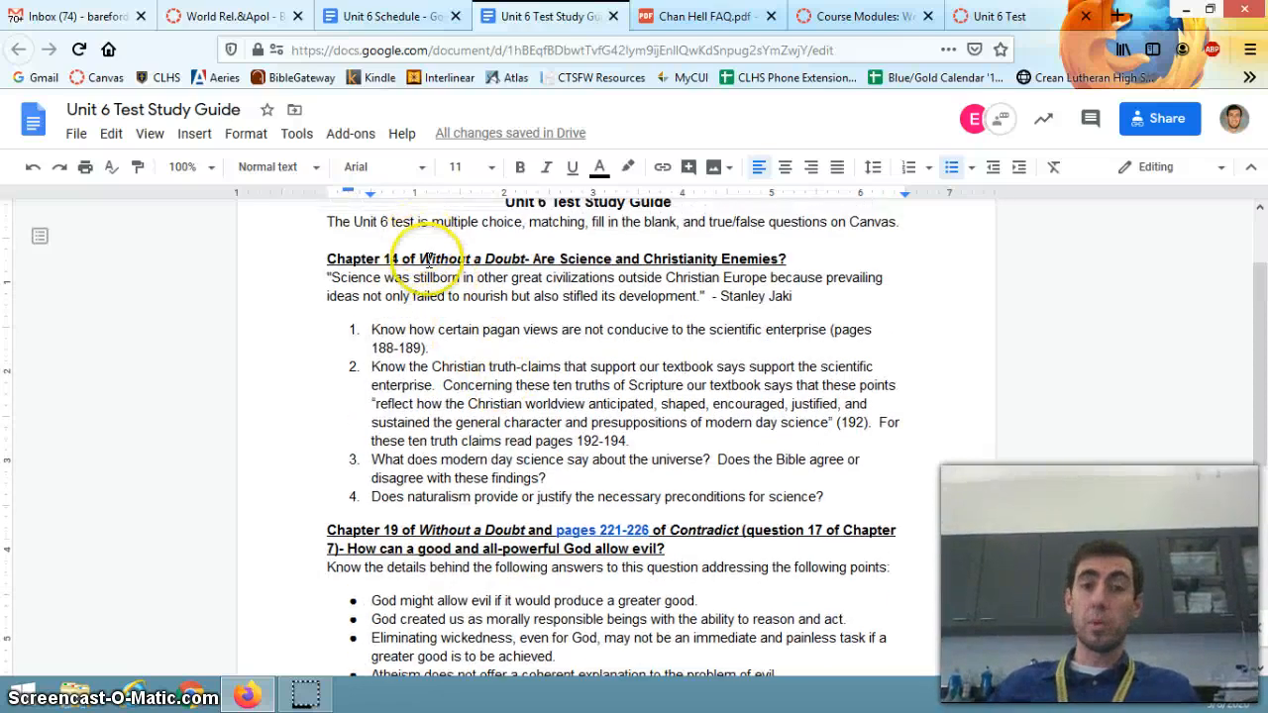
pyautogui.scroll(-3)
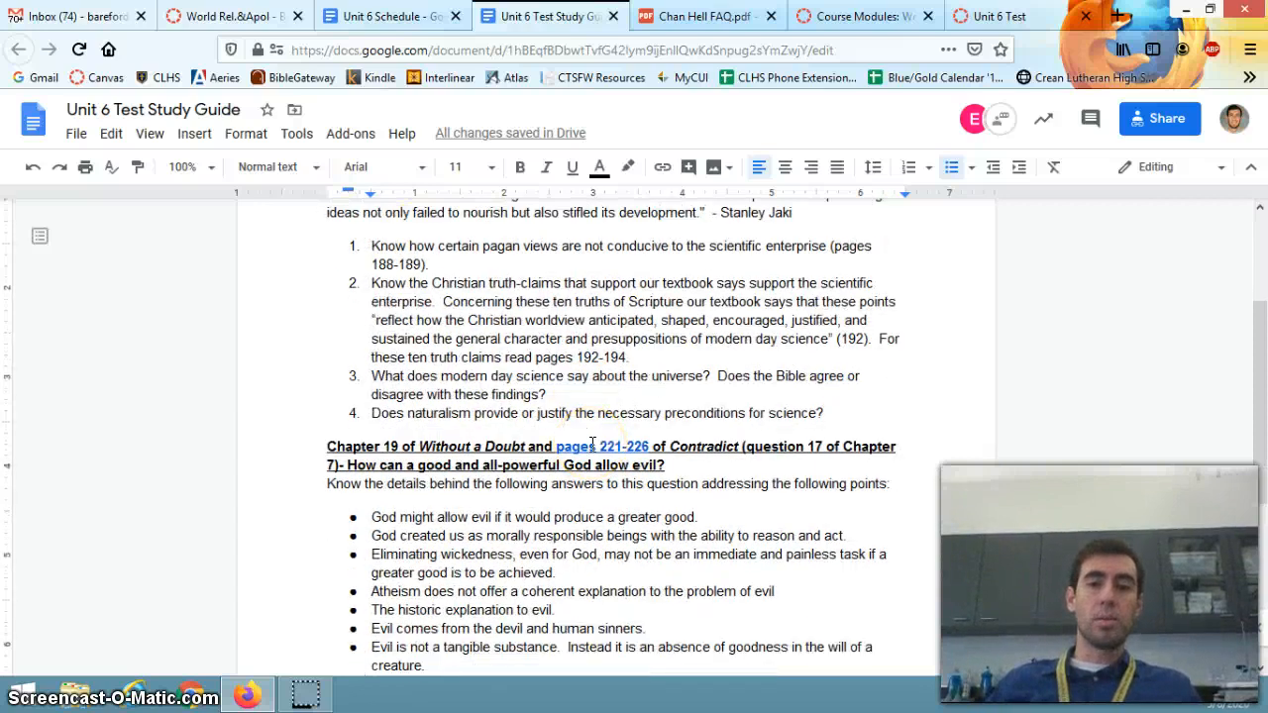
pyautogui.scroll(-3)
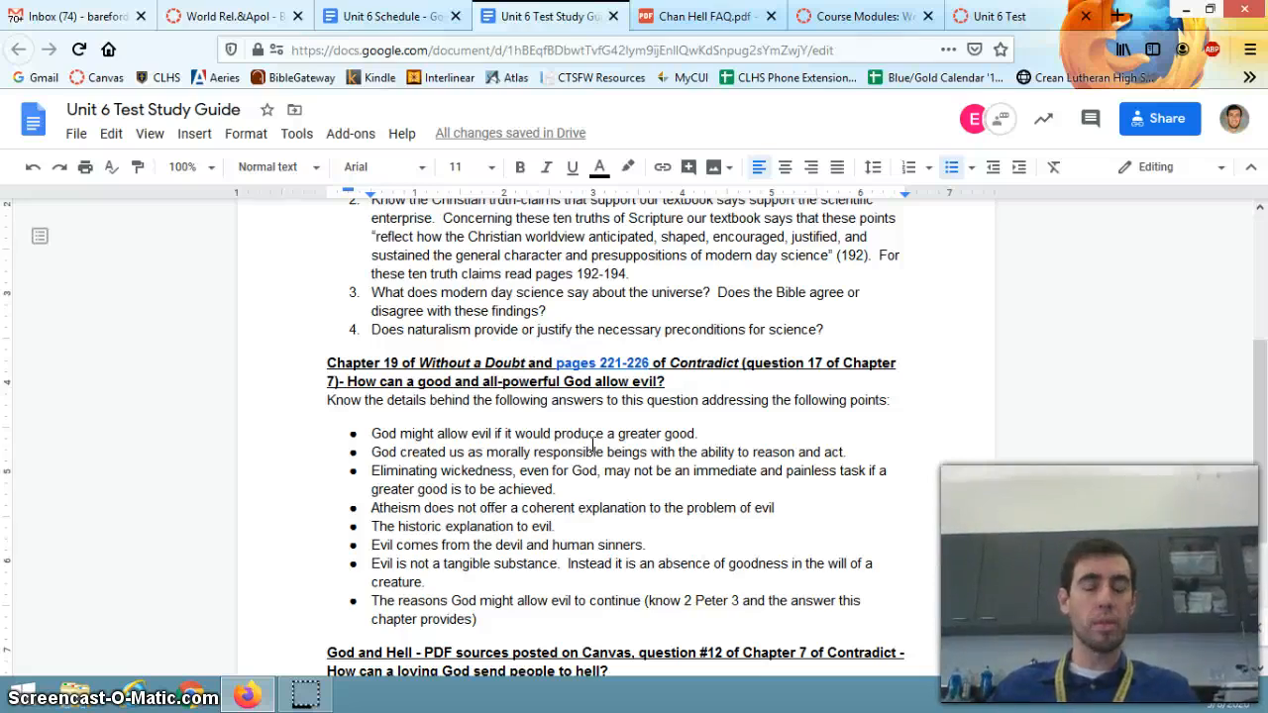
pyautogui.scroll(-3)
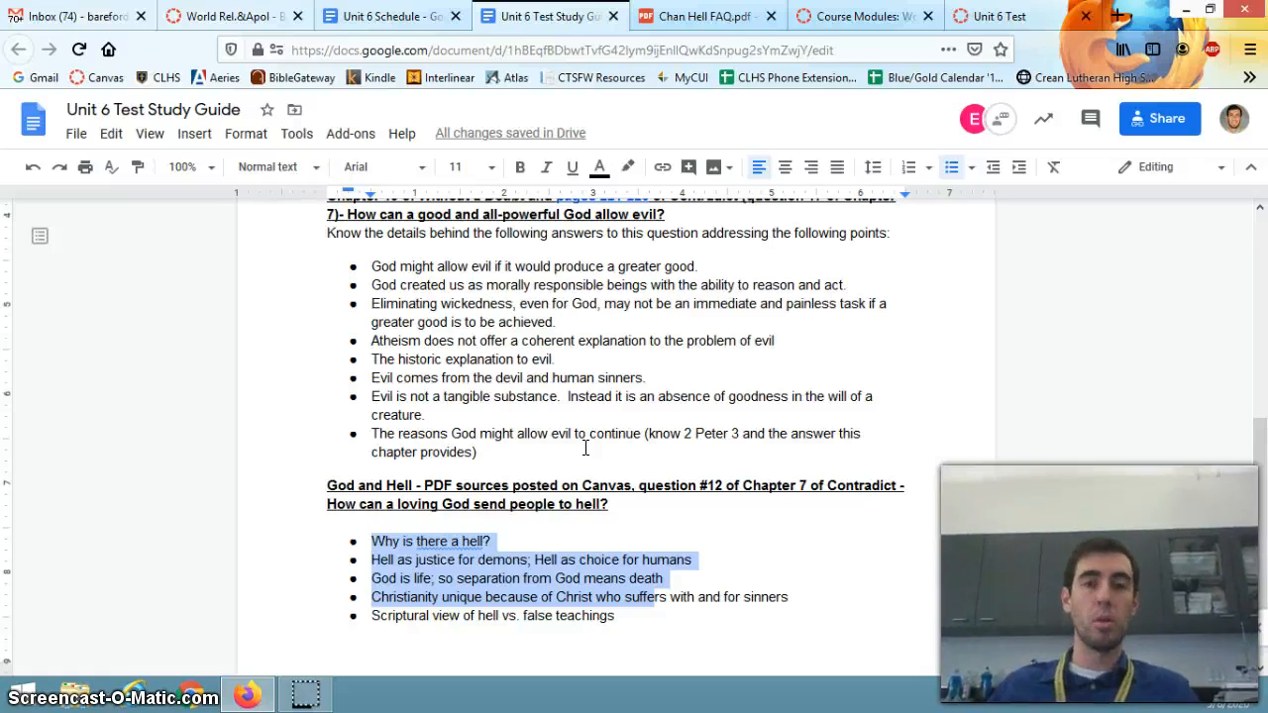
pyautogui.scroll(3)
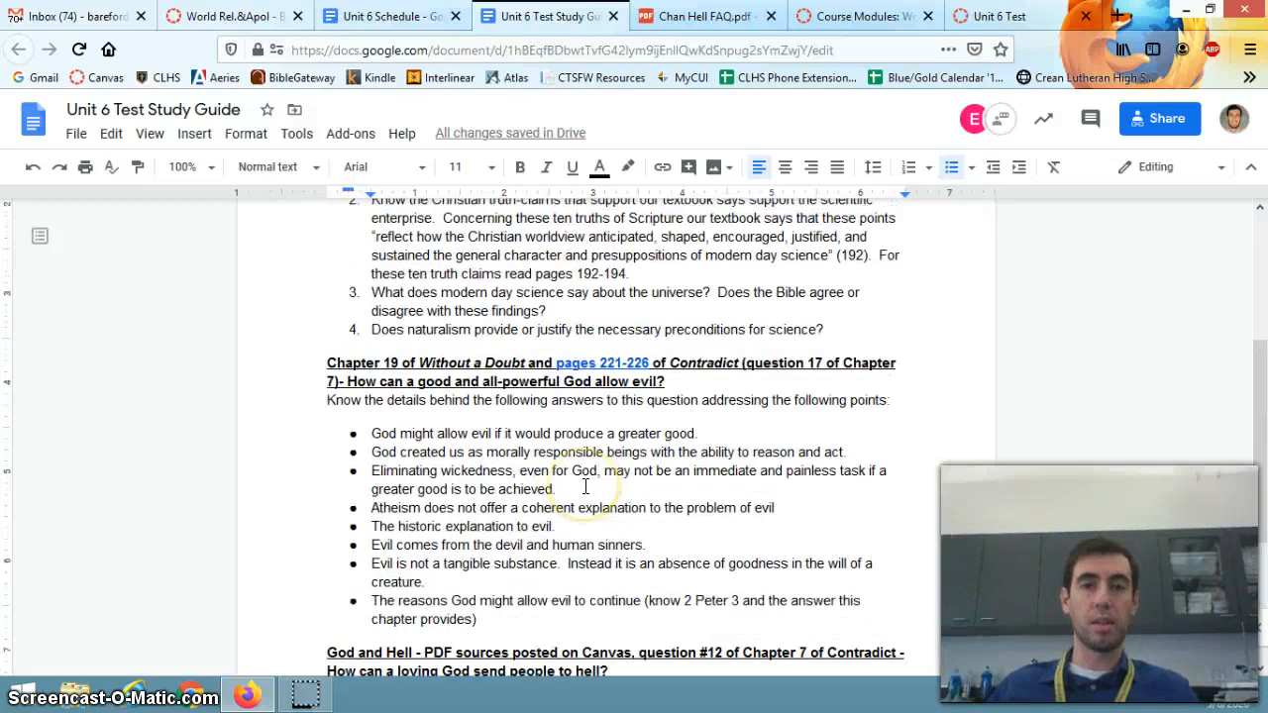
pyautogui.scroll(3)
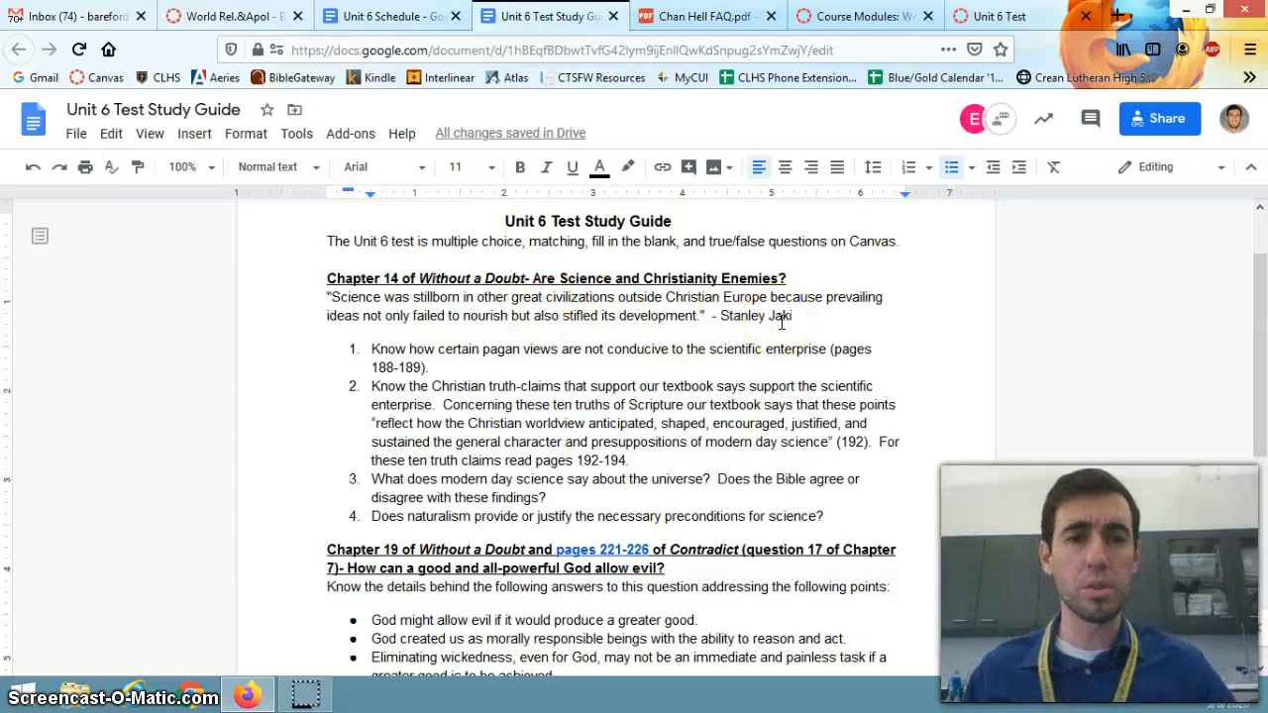
pyautogui.moveTo(758, 370)
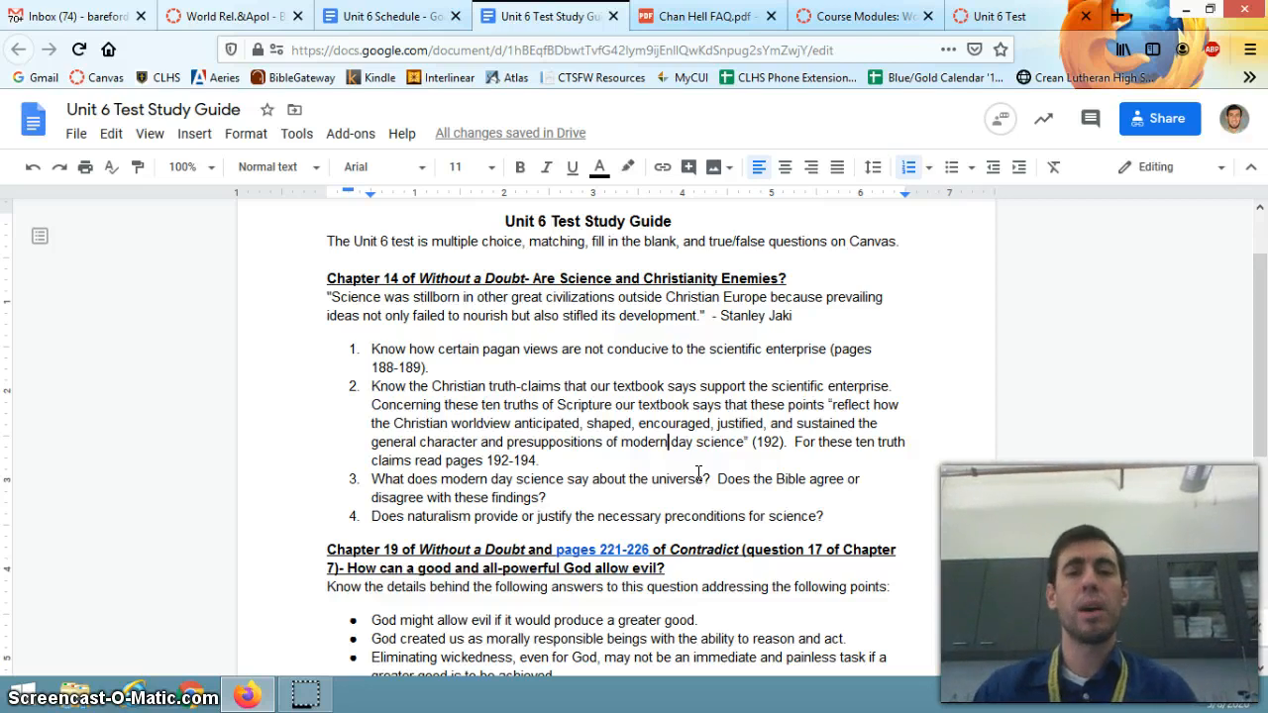
pyautogui.scroll(-3)
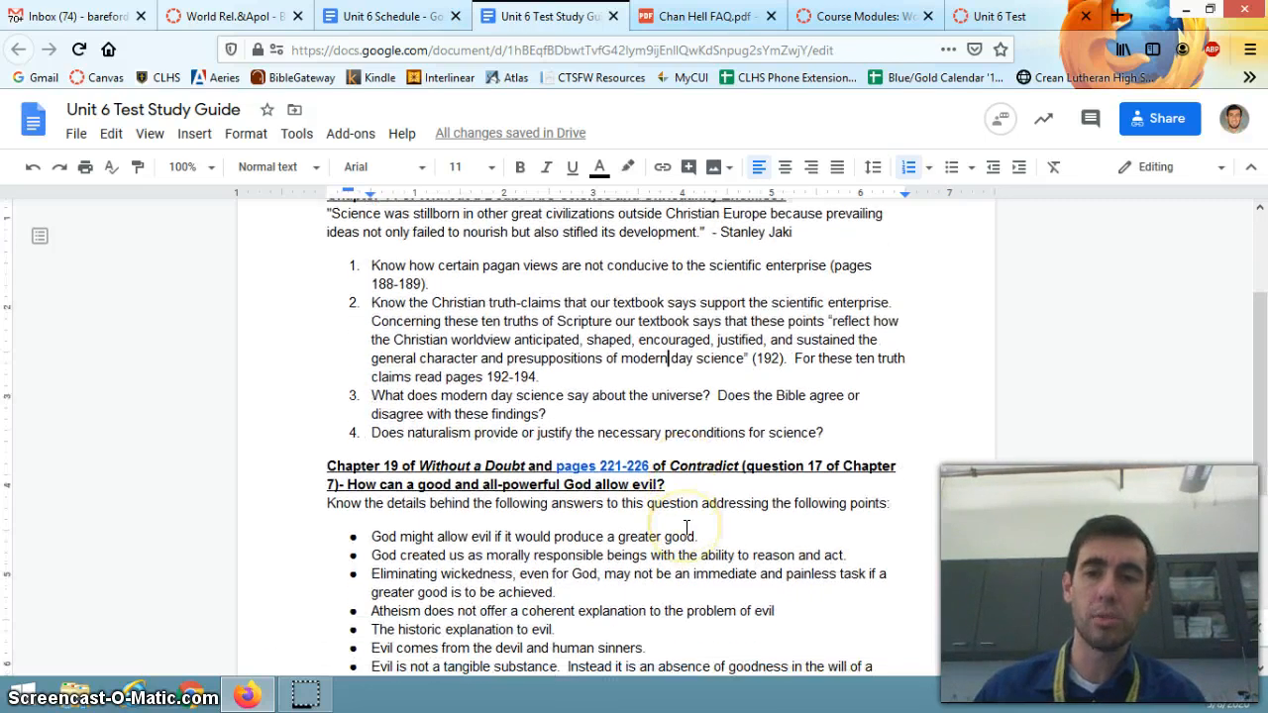
pyautogui.scroll(-3)
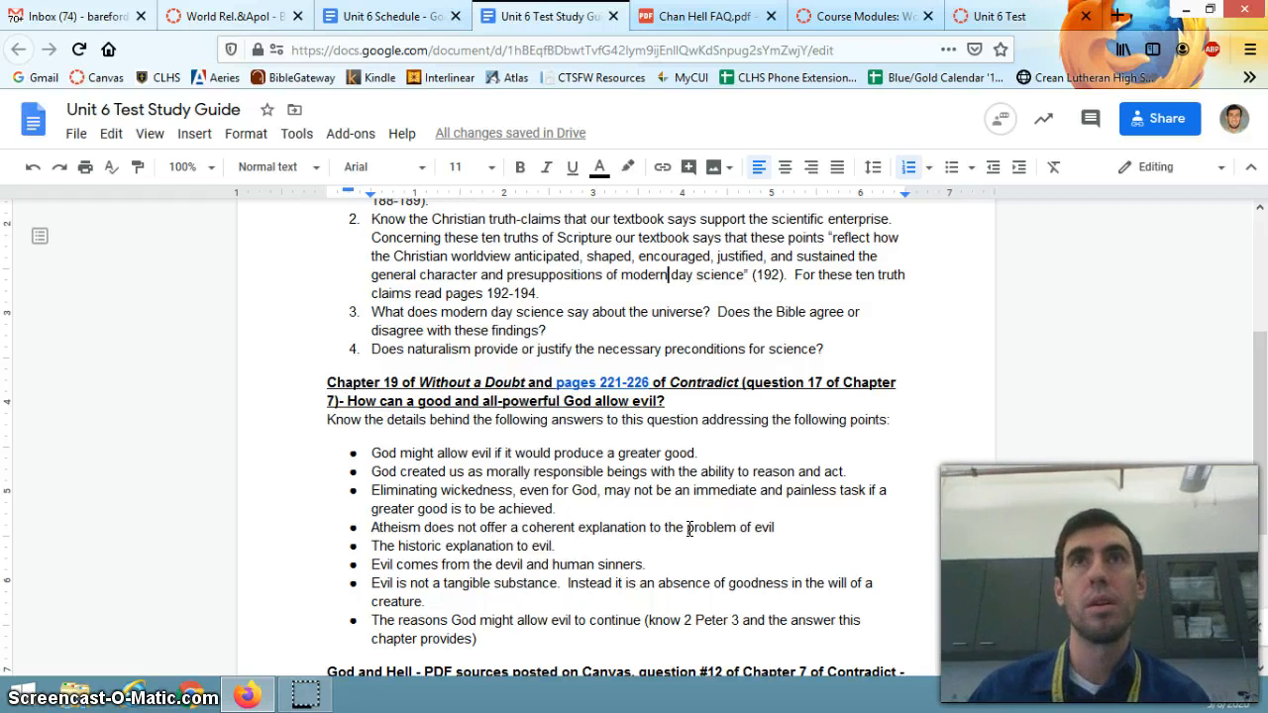
pyautogui.scroll(-3)
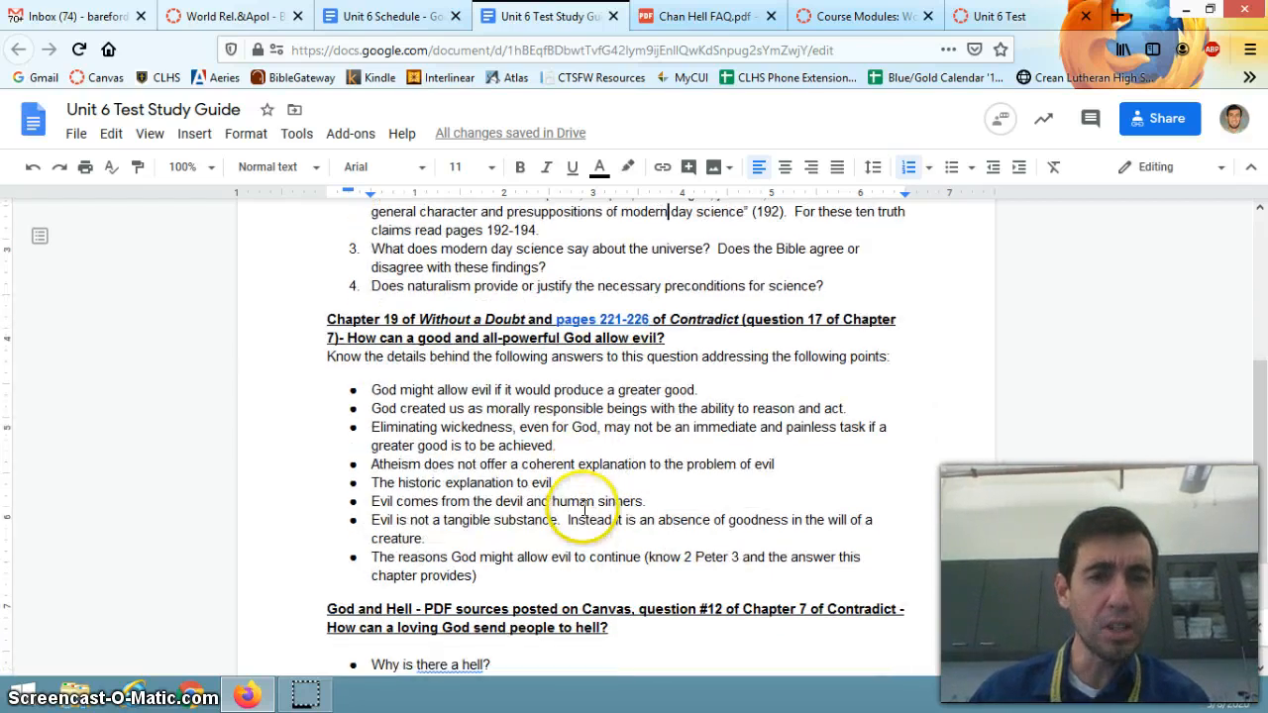
pyautogui.scroll(-3)
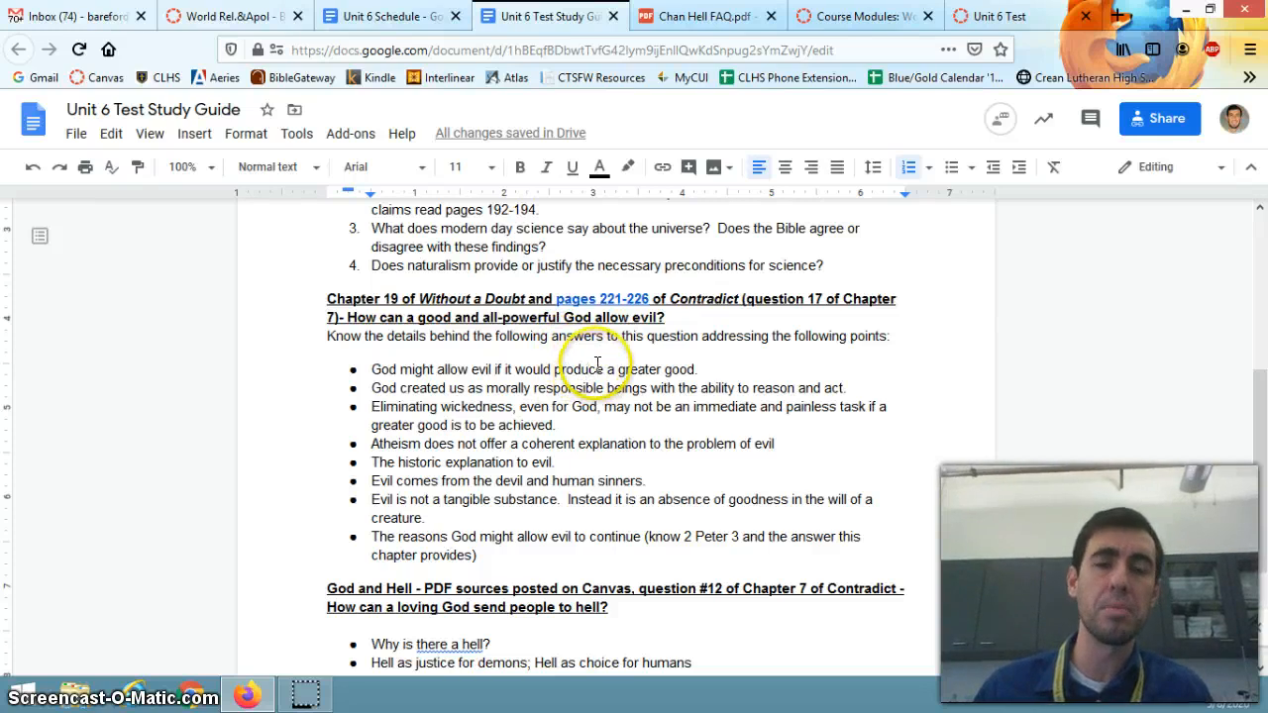
pyautogui.moveTo(598, 362)
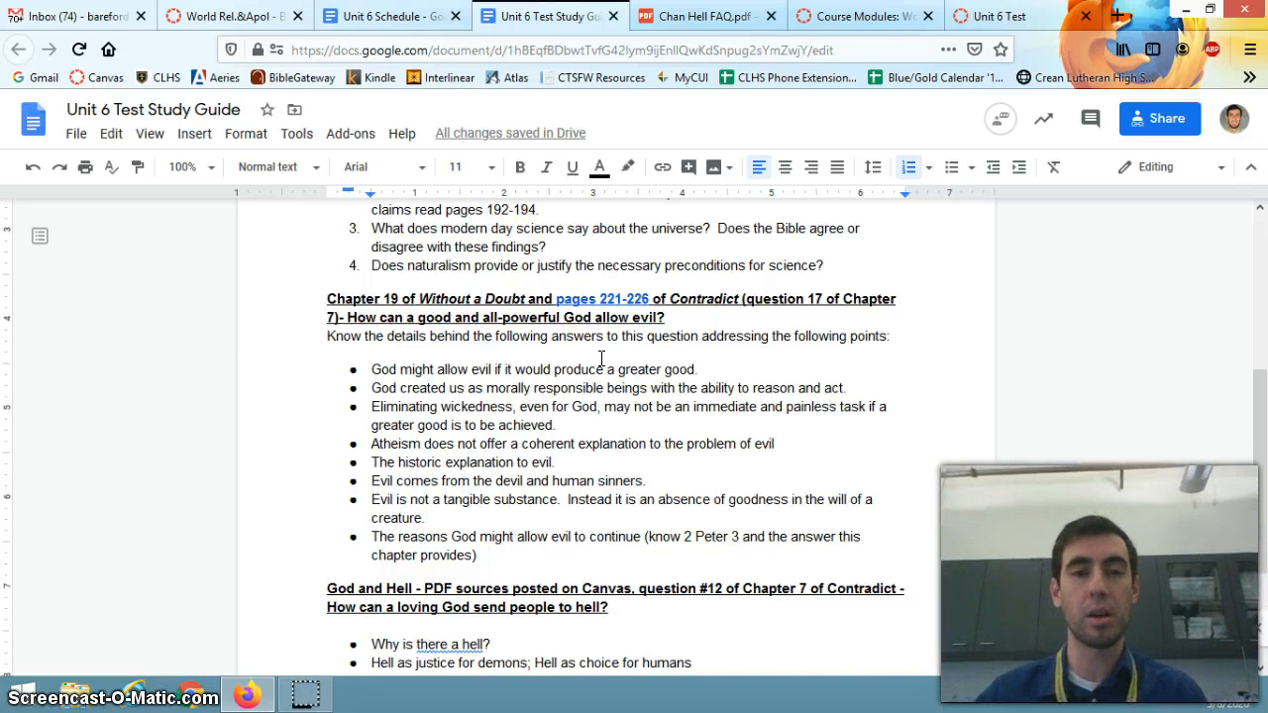
pyautogui.scroll(-3)
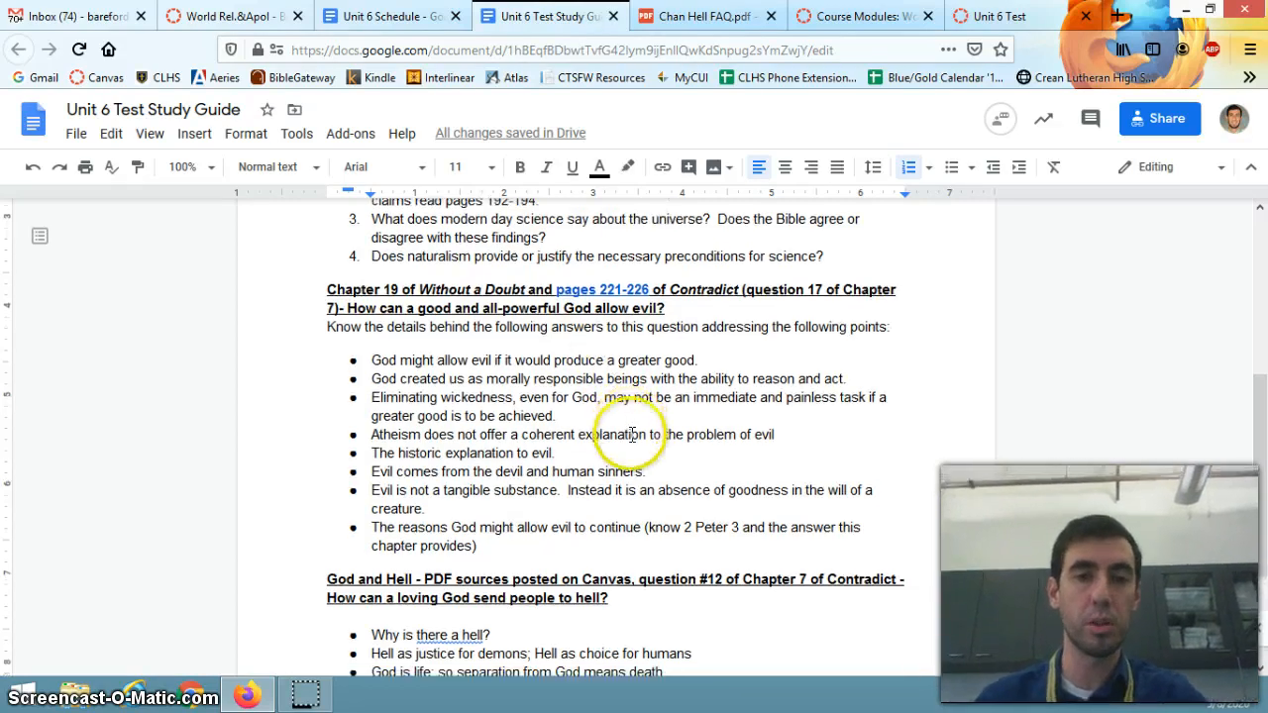
pyautogui.scroll(-3)
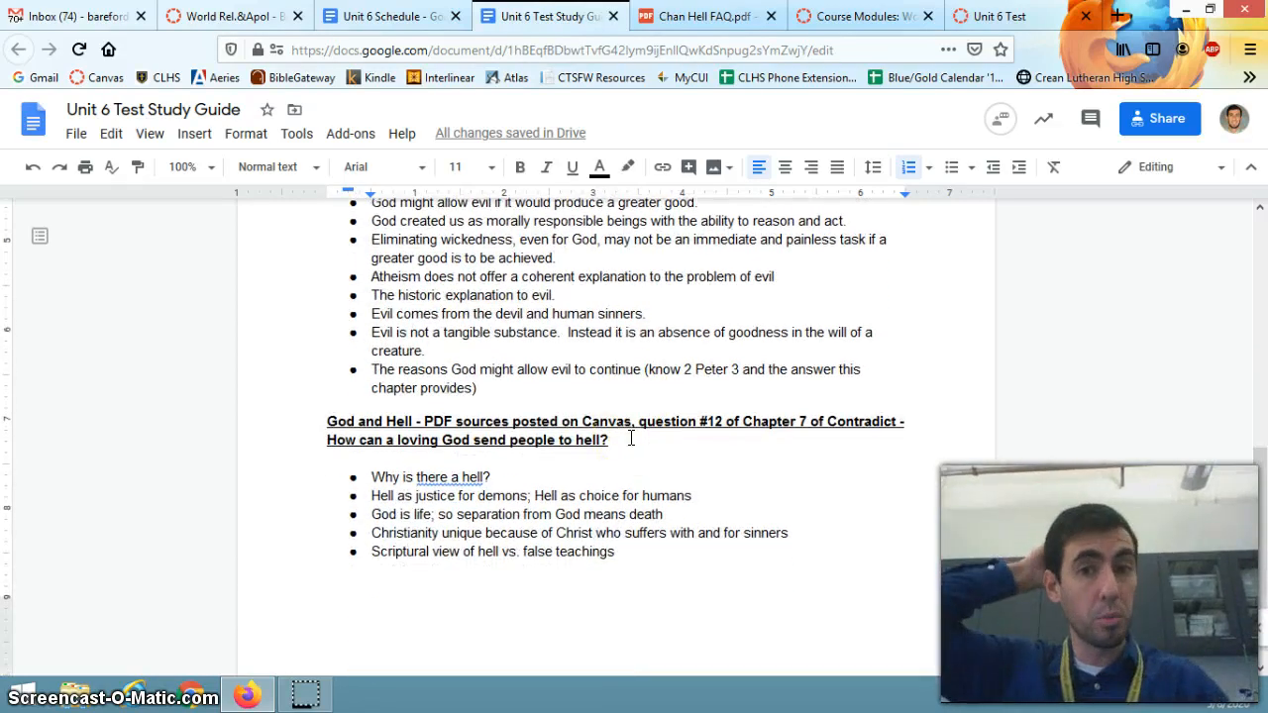
pyautogui.scroll(3)
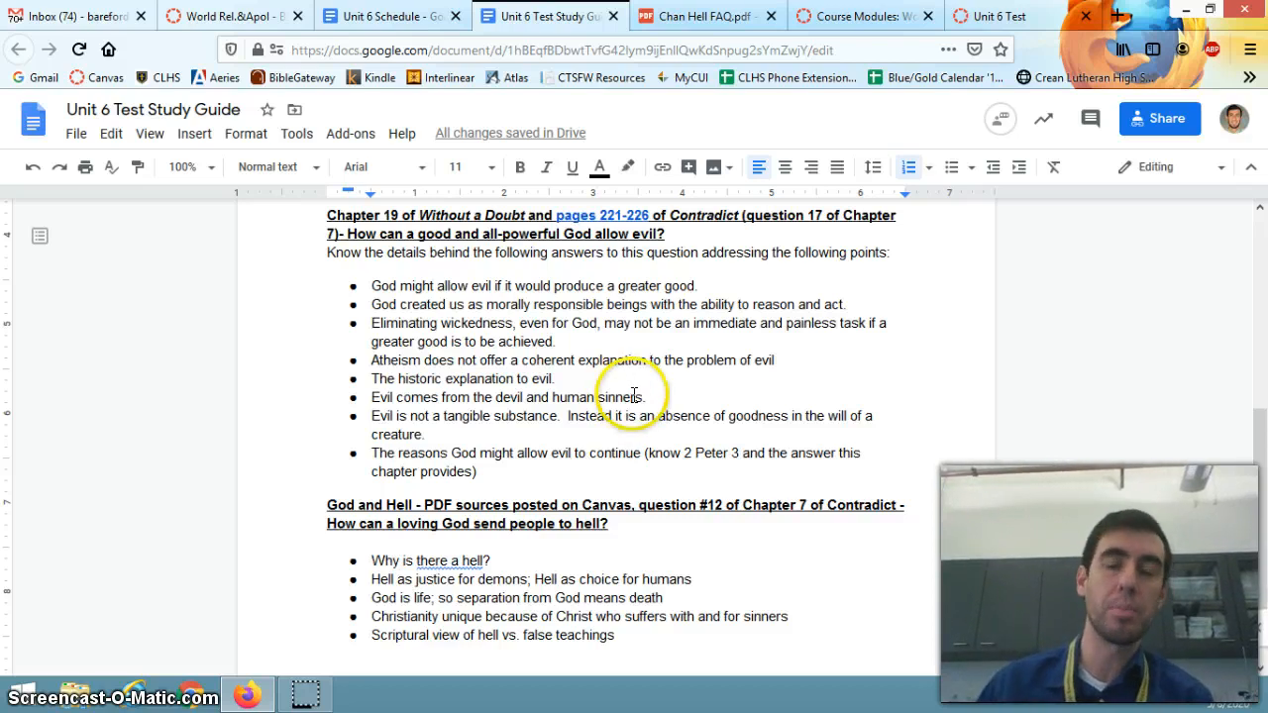
pyautogui.scroll(-3)
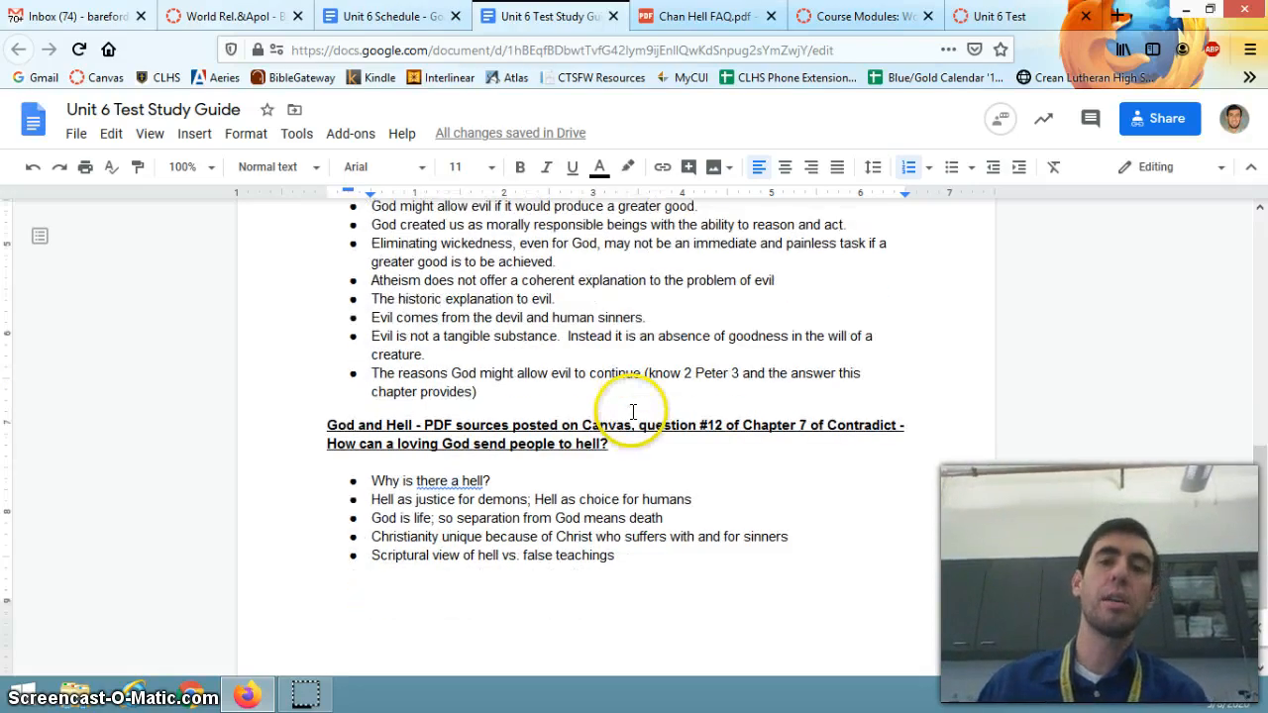